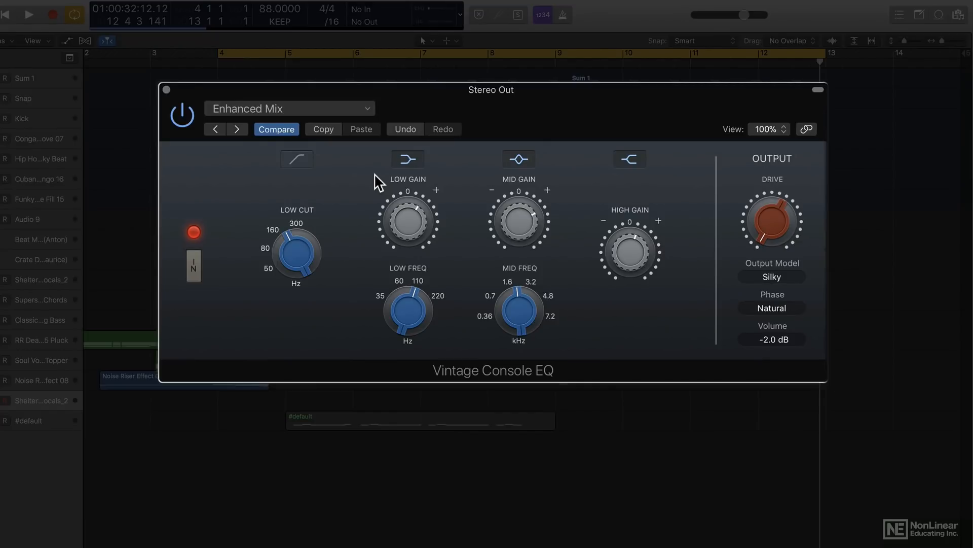
# - Sweep the Low Cut knob down, then raise the Low Freq and Mid Freq knobs
pyautogui.click(28, 14)
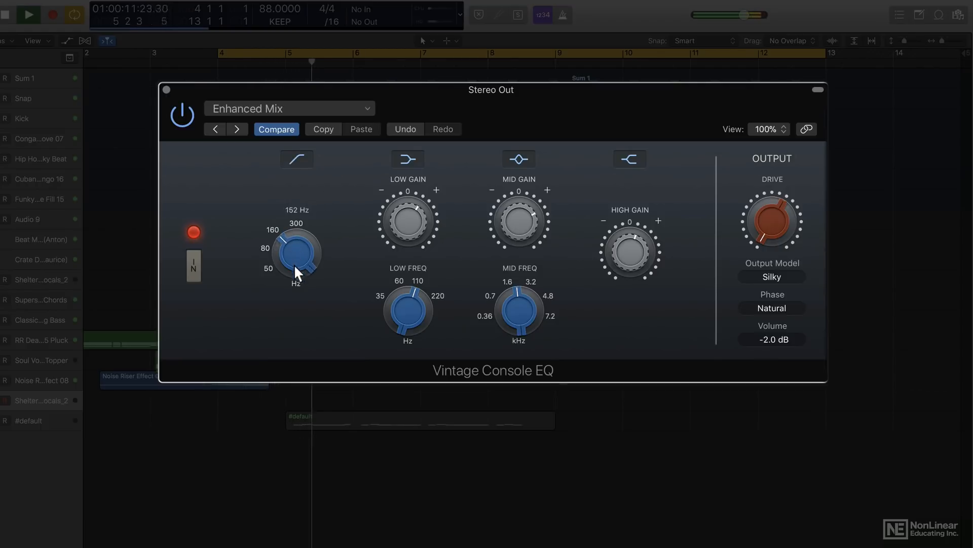
pyautogui.moveTo(295, 252); pyautogui.dragTo(304, 223)
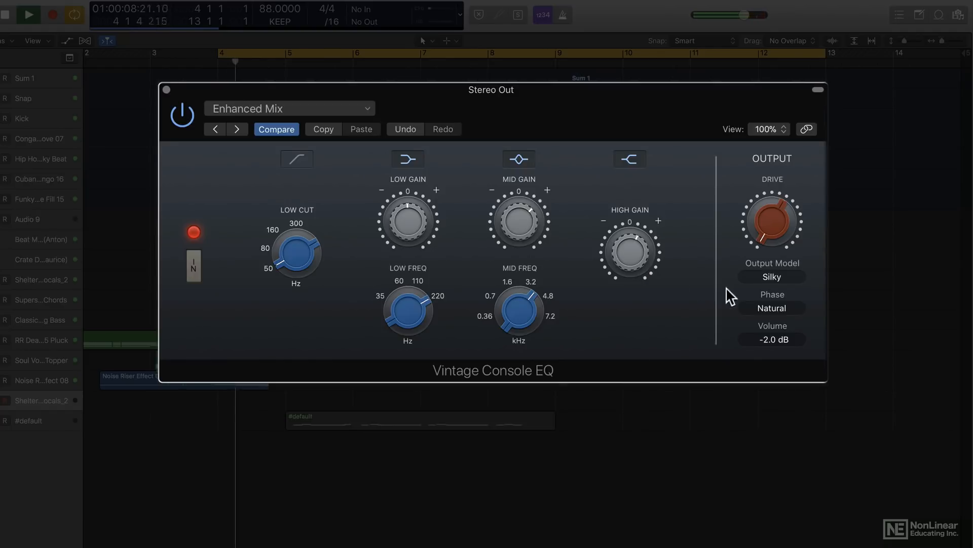
# - Audition the Punchy and then the Smooth output models on the EQ
pyautogui.click(772, 275)
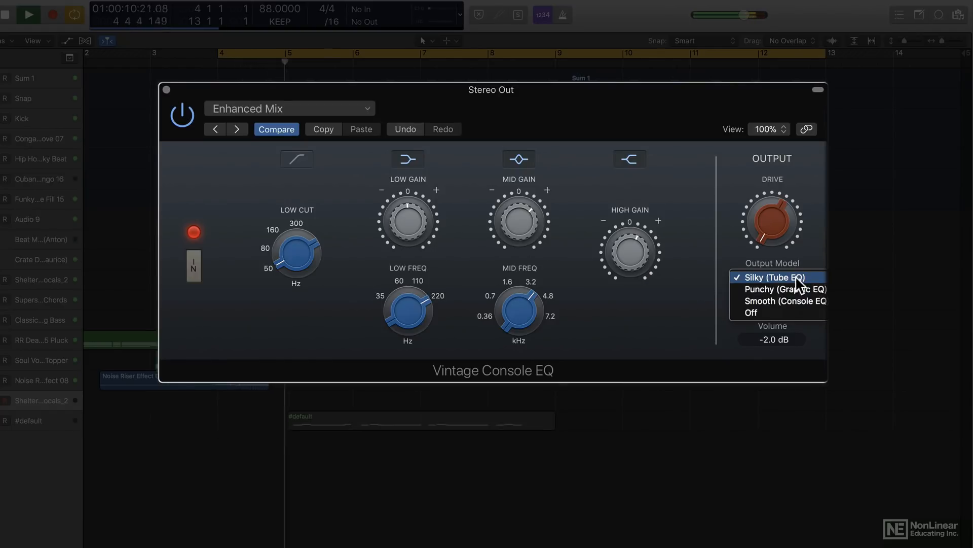
pyautogui.click(785, 289)
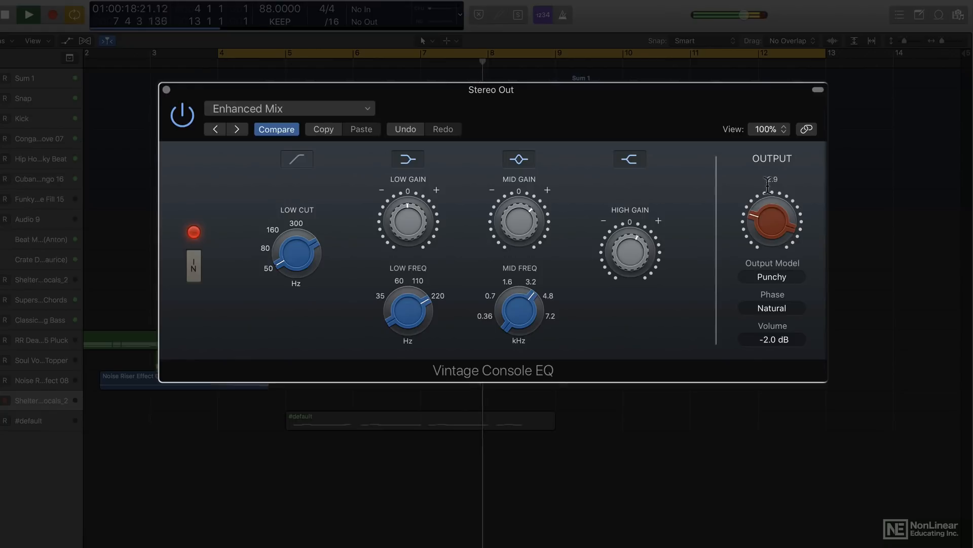
pyautogui.click(772, 276)
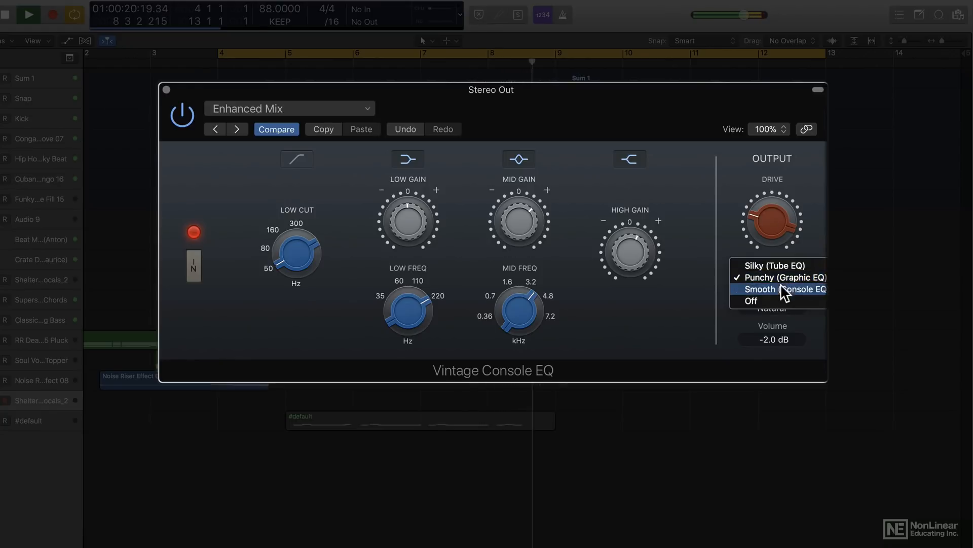
pyautogui.click(773, 289)
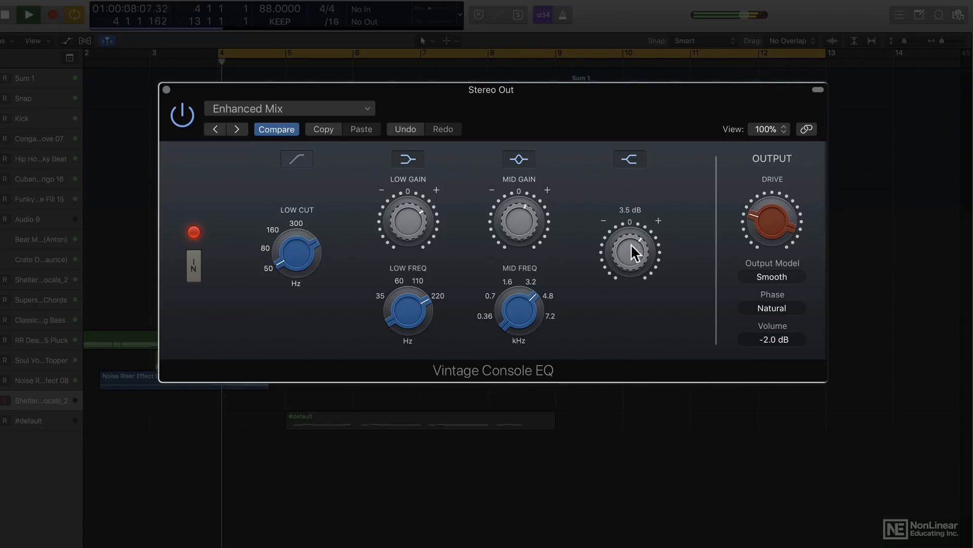
# - Set the output model to Off and confirm Off is ticked in the pop-up
pyautogui.click(771, 276)
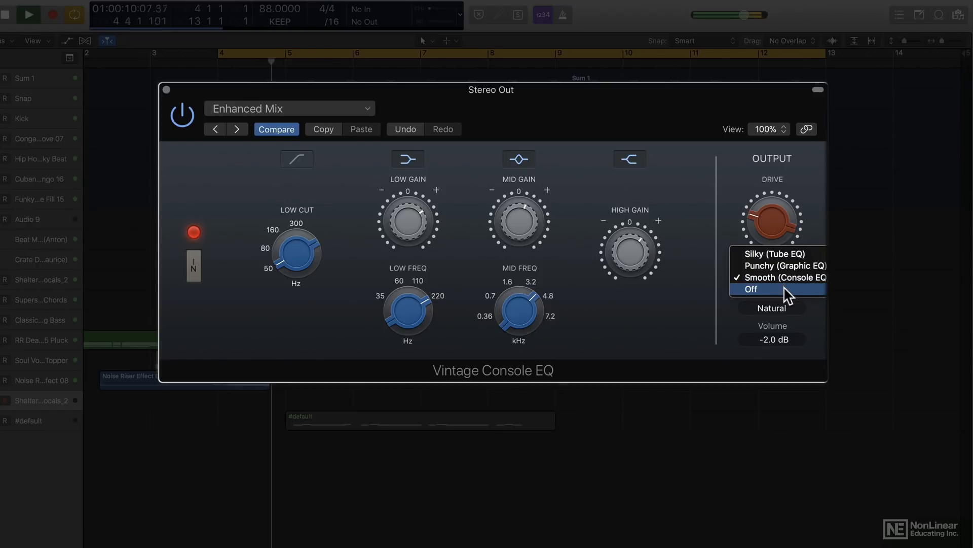
pyautogui.click(752, 288)
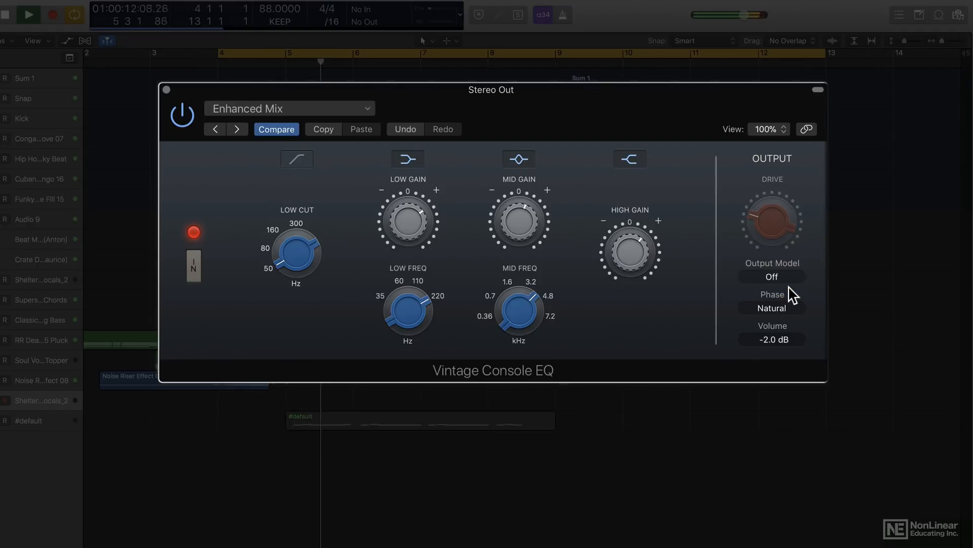
pyautogui.click(771, 276)
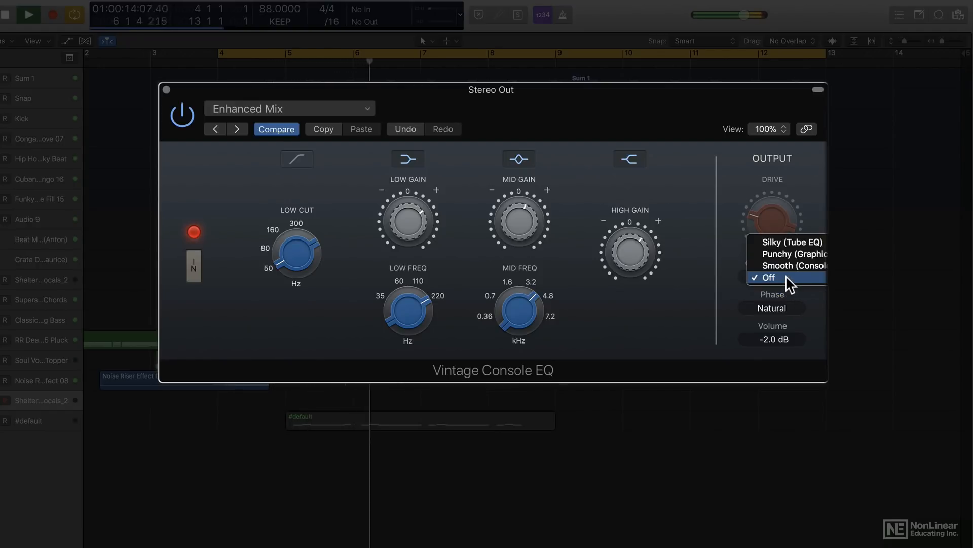
pyautogui.moveTo(804, 300)
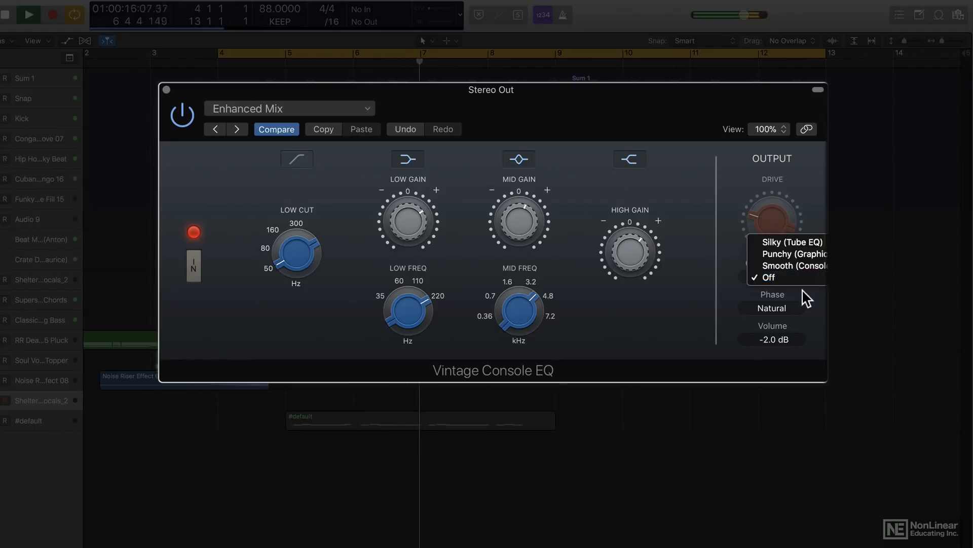
# - Keep the phase on Natural and bring the output volume up to 0.0 dB
pyautogui.click(771, 294)
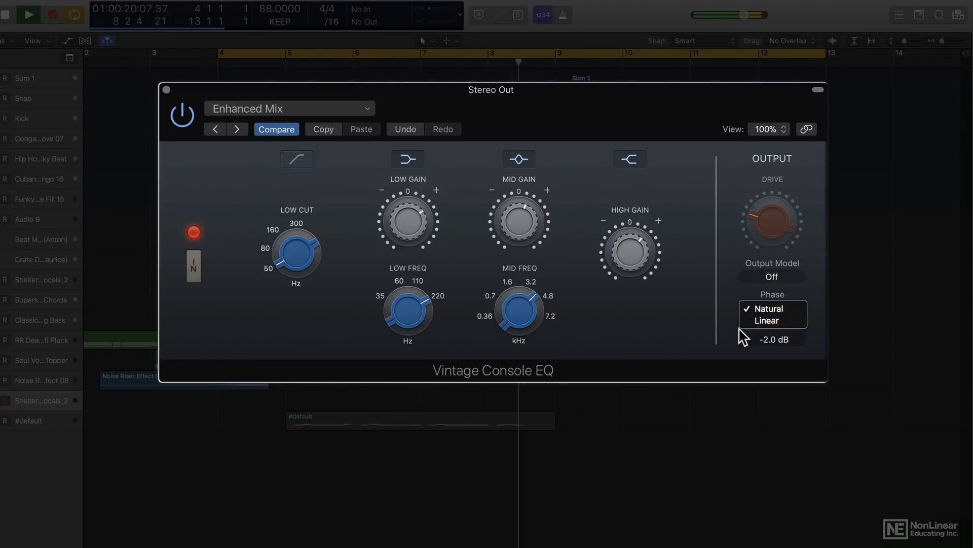
pyautogui.click(769, 308)
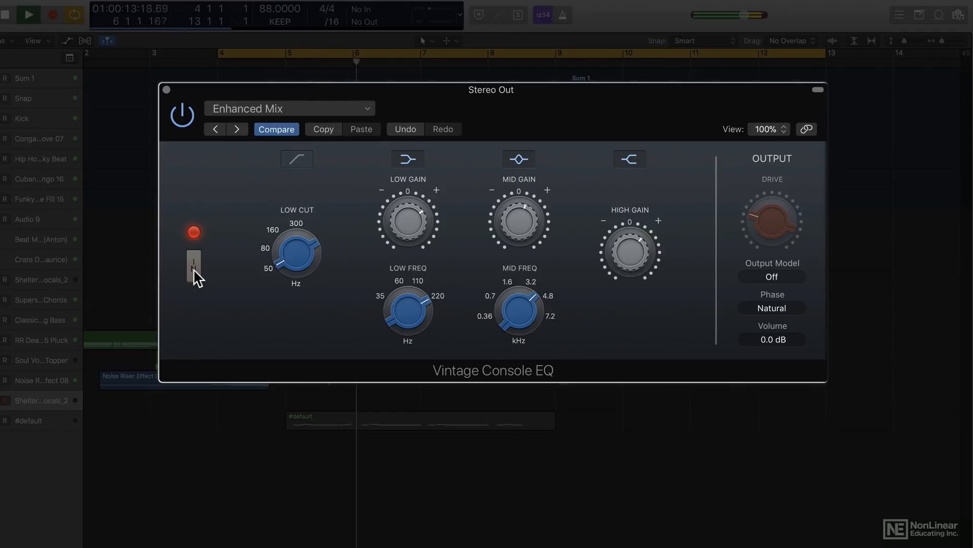
pyautogui.click(29, 15)
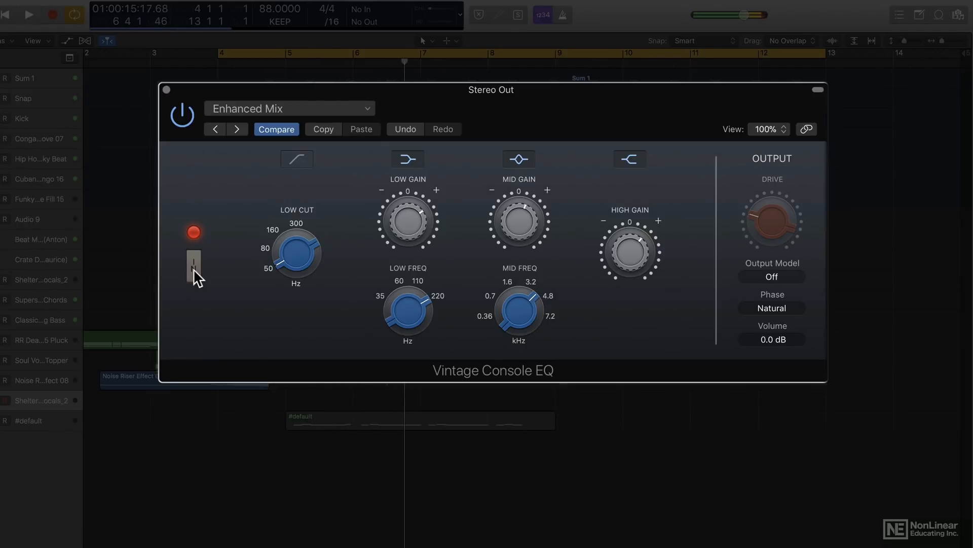